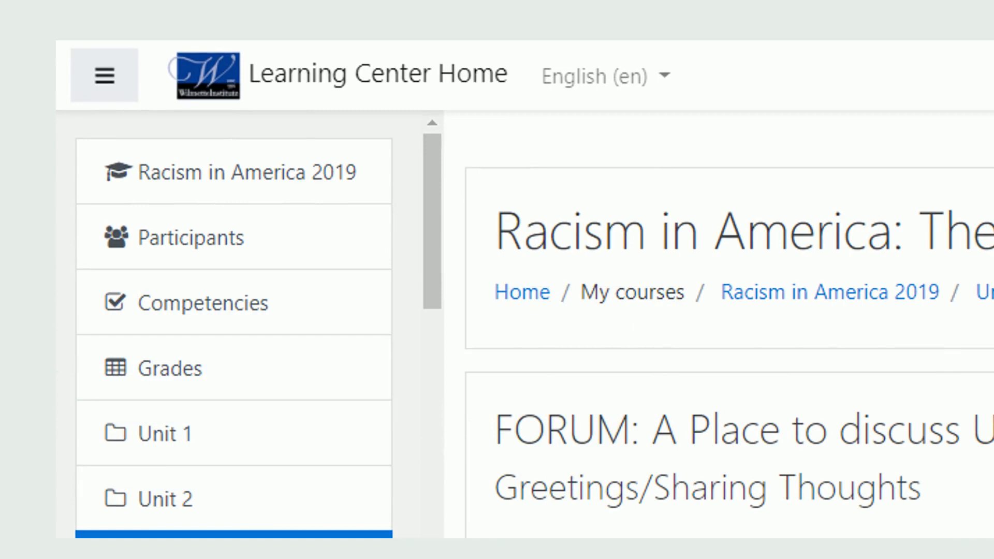
Step: Open the Participants list for the Racism in America 2019 course
click(184, 236)
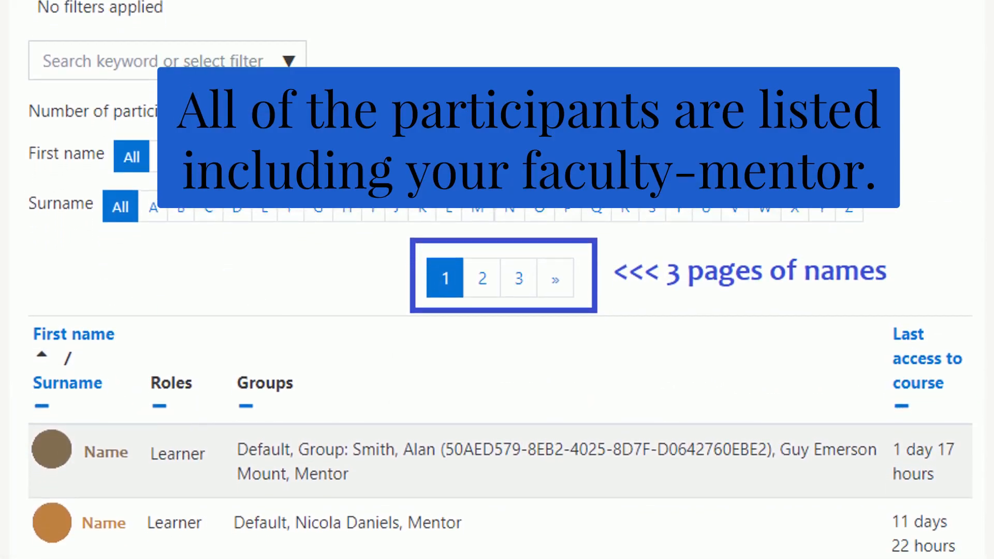
scroll(down, 3)
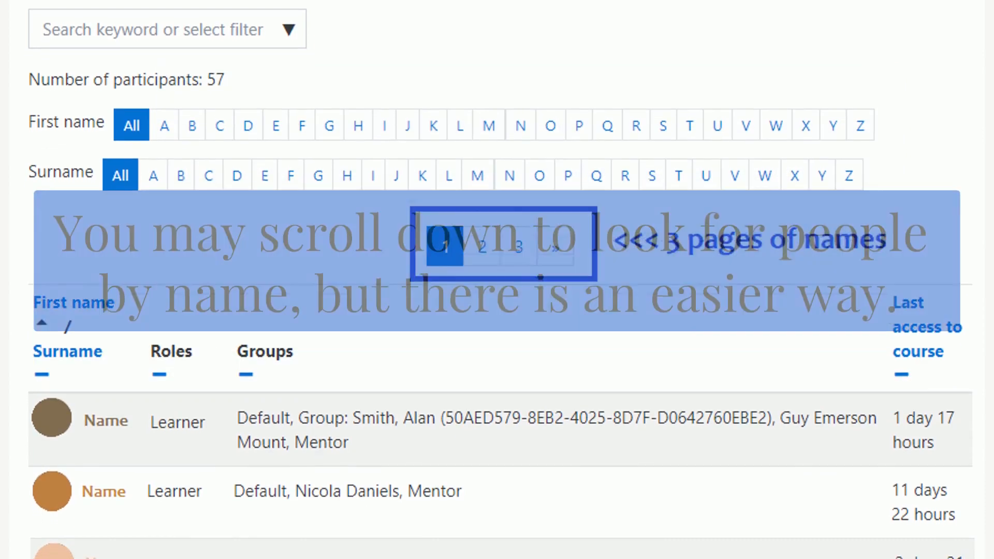
scroll(down, 3)
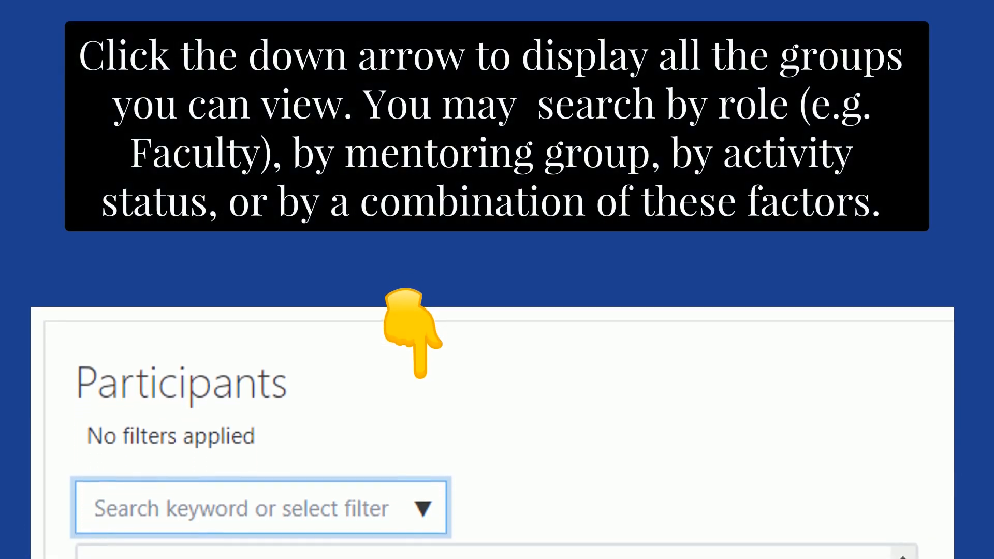
Step: Expand the participant filter dropdown and scroll through its group, role and status options
click(421, 508)
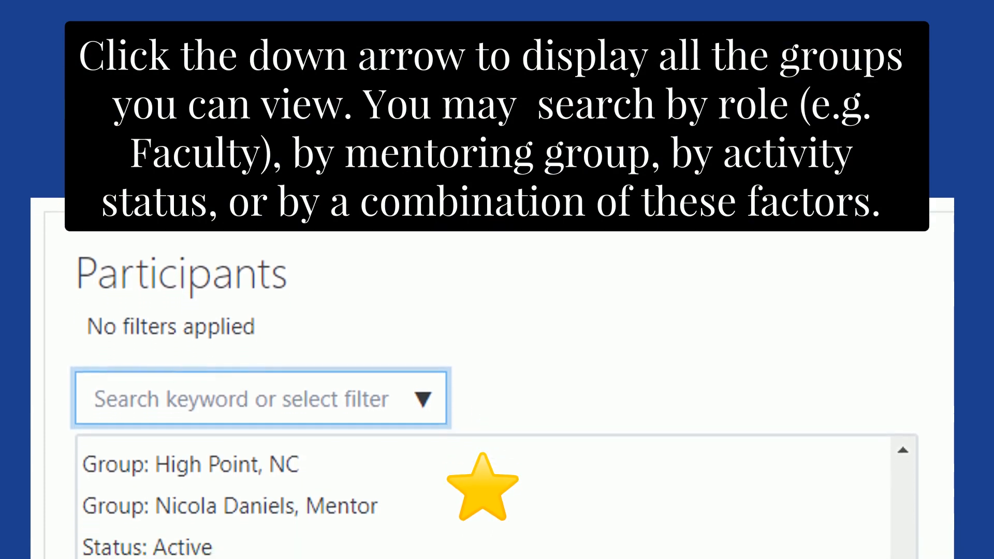
scroll(down, 3)
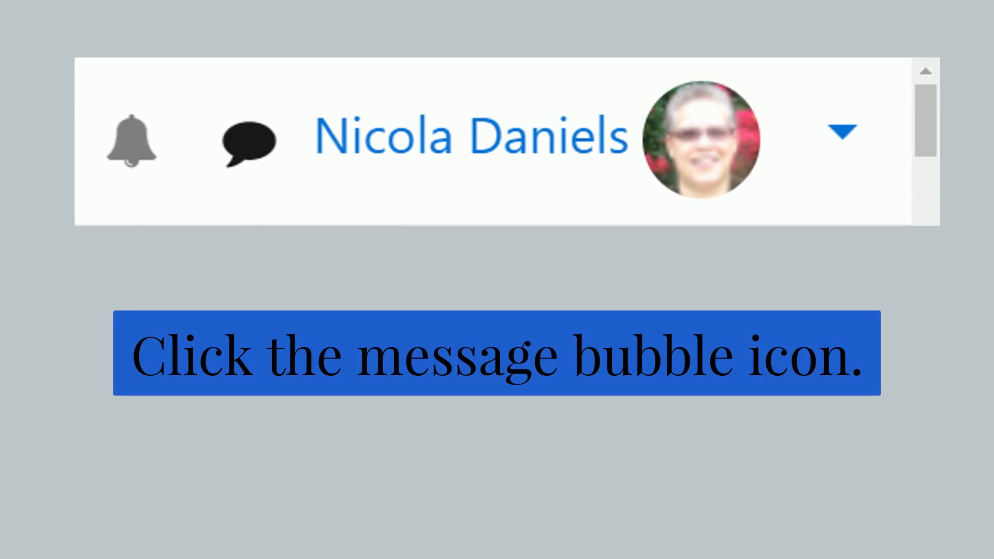
Step: Open the messaging drawer from the message bubble icon in the top bar
click(248, 139)
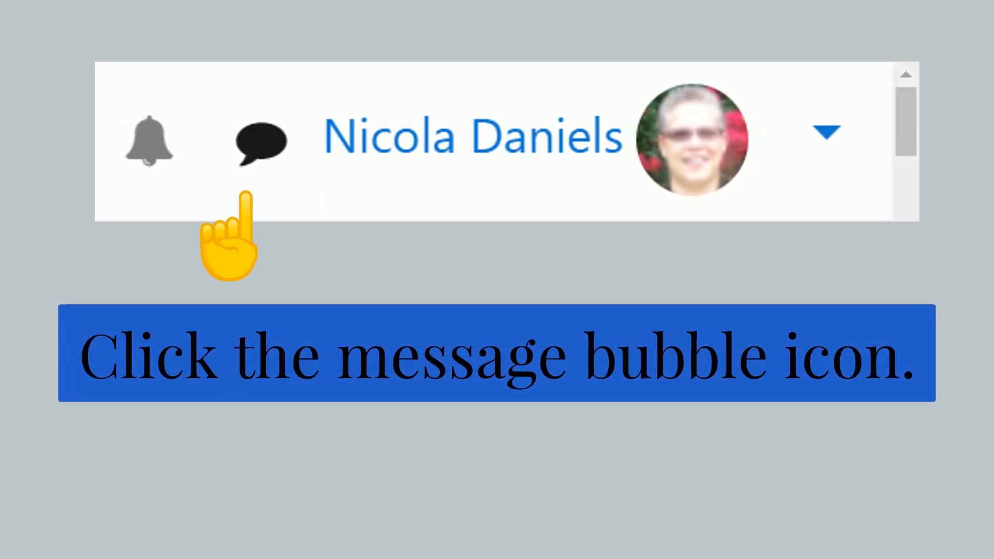
click(259, 141)
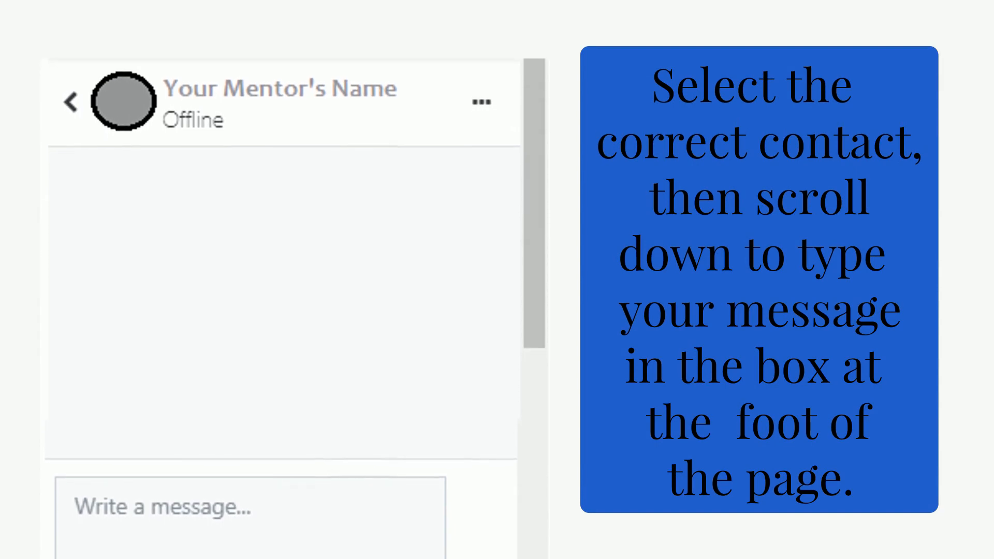
Step: Scroll down to the mentor conversation's 'Write a message...' box
scroll(down, 3)
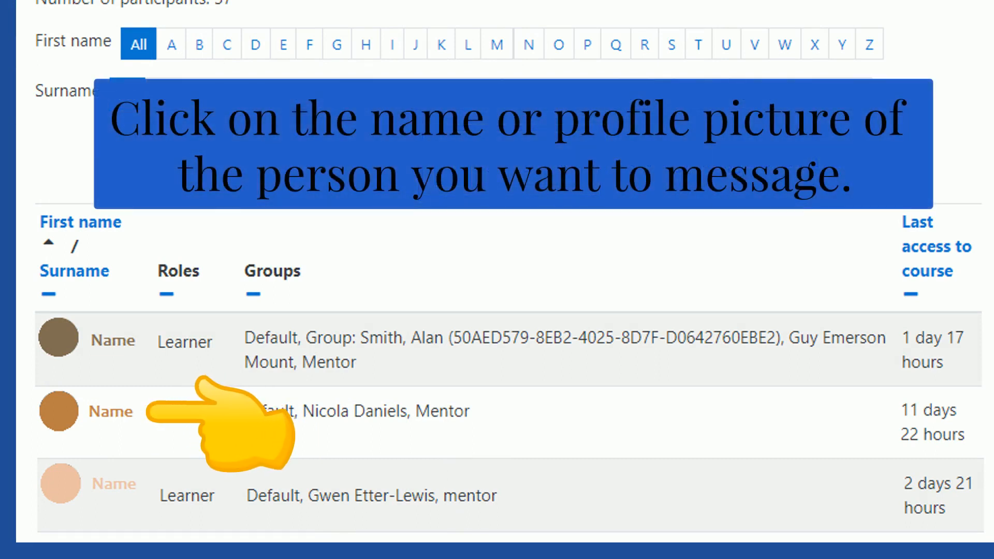
Step: Open a participant's profile page by selecting their name in the Participants list
click(111, 411)
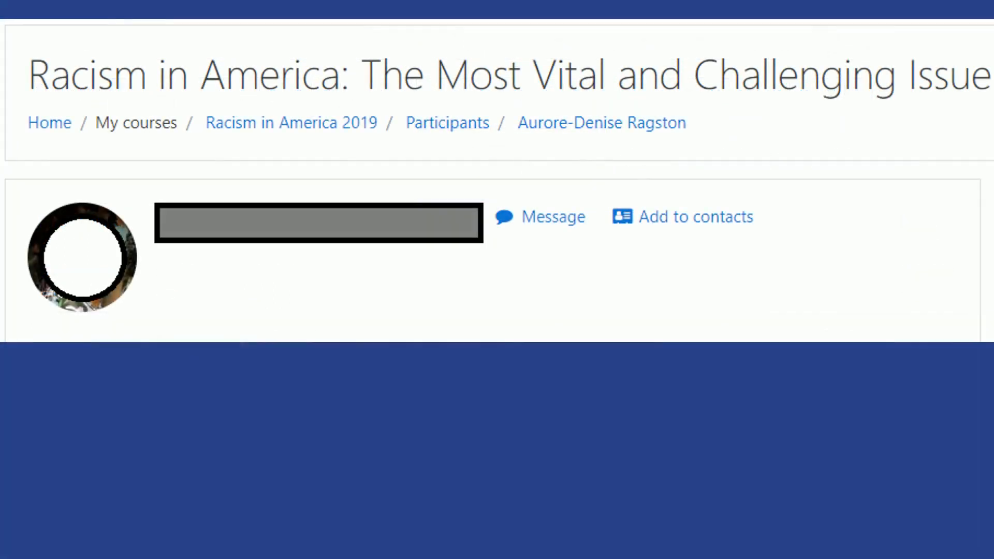